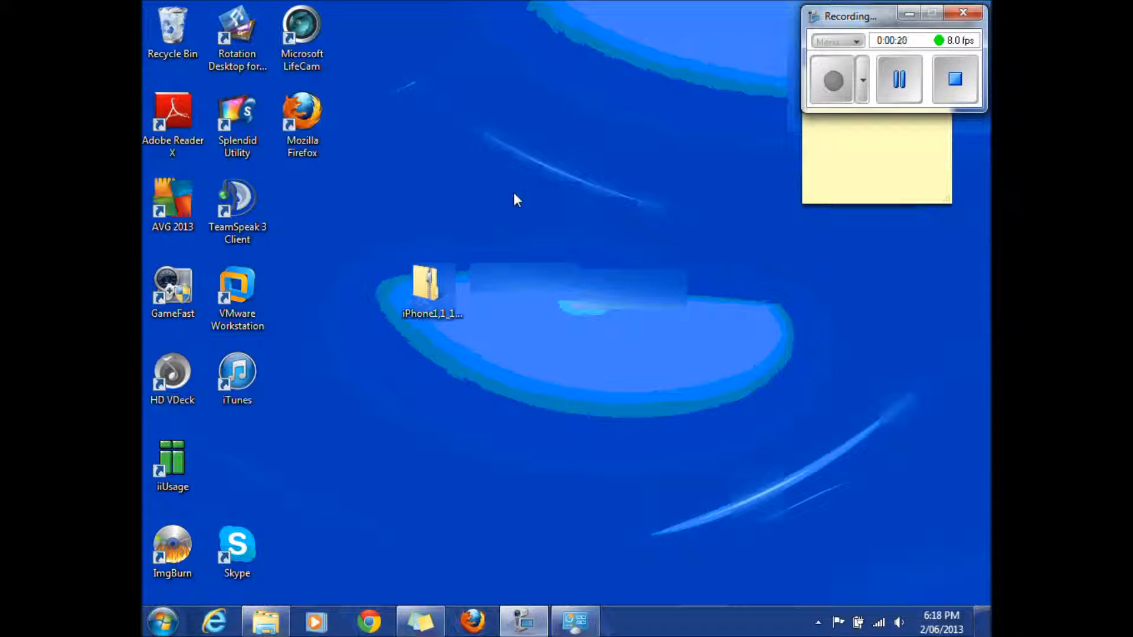
pyautogui.moveTo(475, 403)
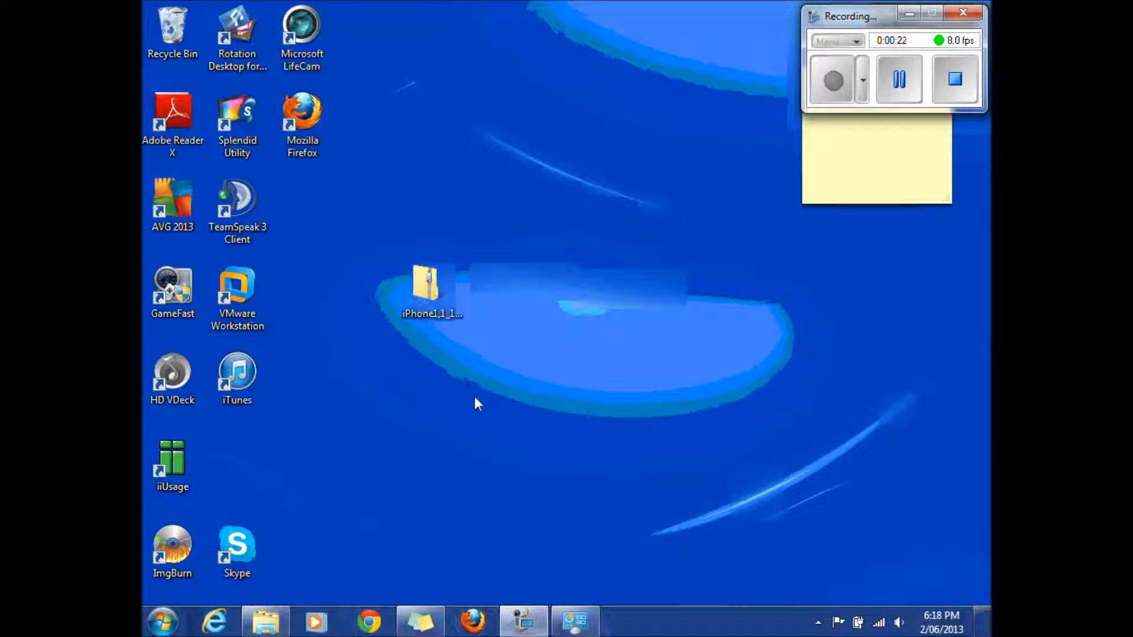
pyautogui.moveTo(279, 583)
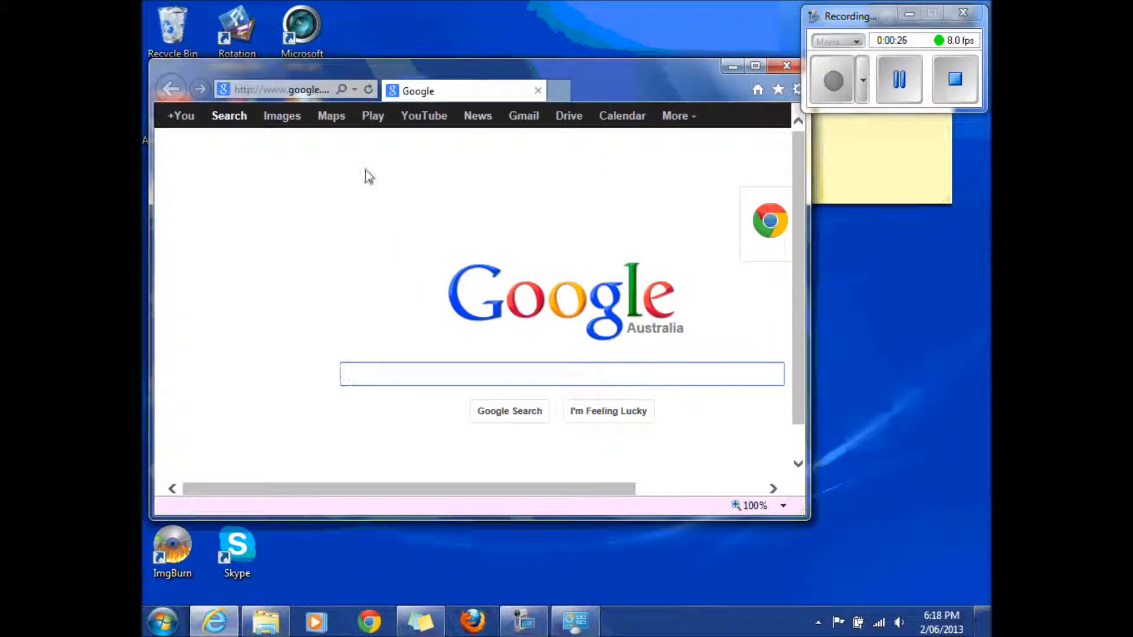
pyautogui.moveTo(353, 92)
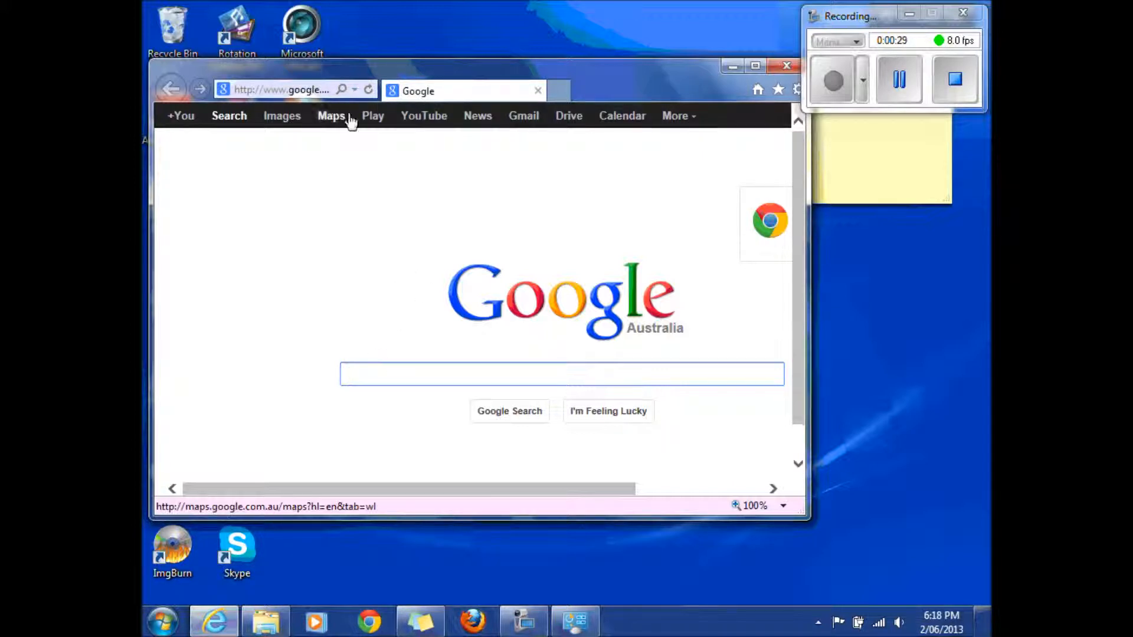
# - Go to 123myit.com and reach the iPhone firmware link list
pyautogui.write('123myit.com/')
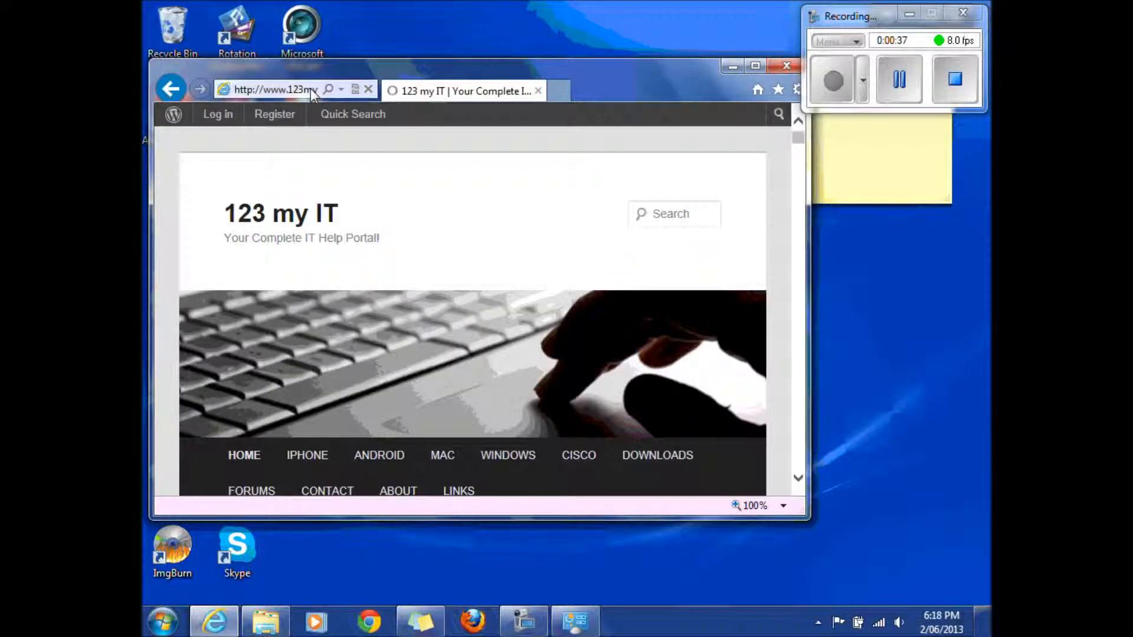
pyautogui.scroll(-3)
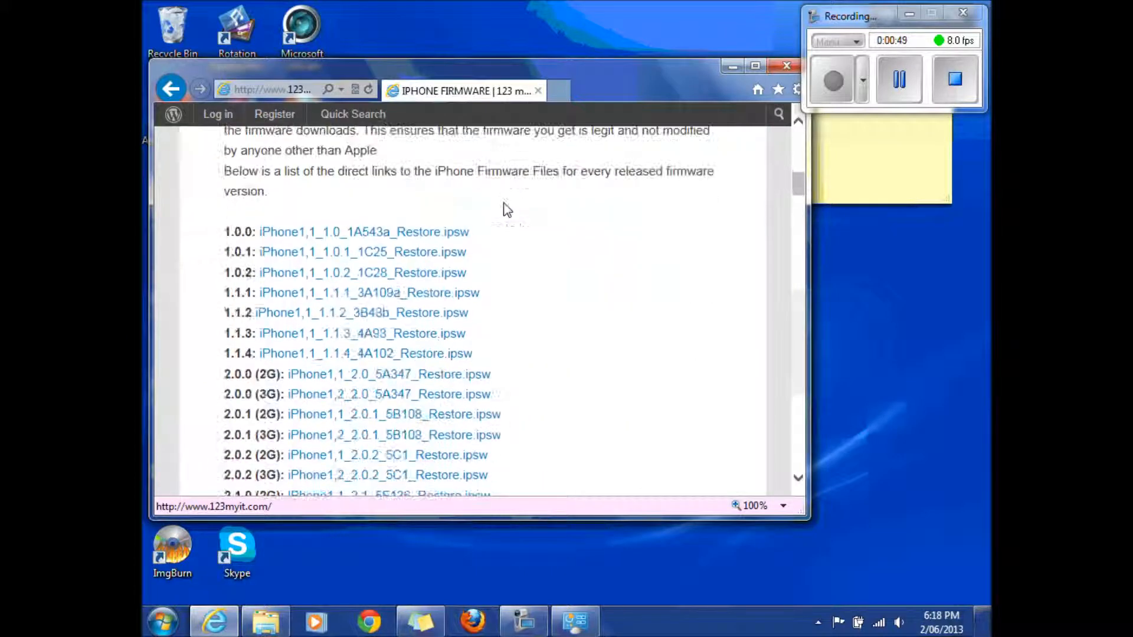
pyautogui.click(364, 231)
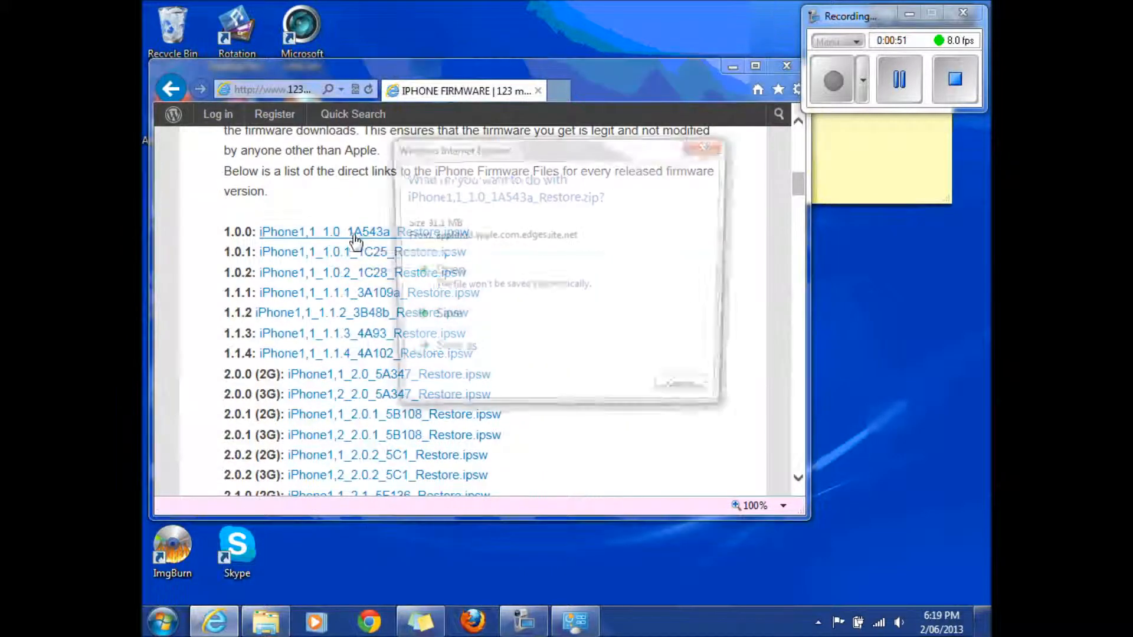
pyautogui.click(356, 231)
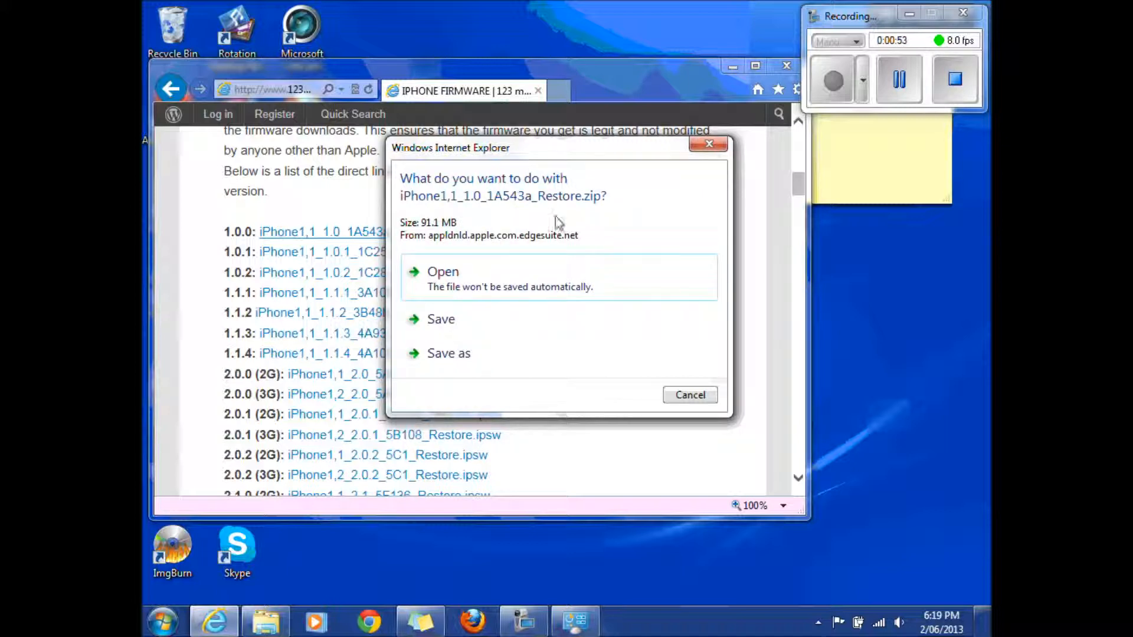
pyautogui.moveTo(598, 213)
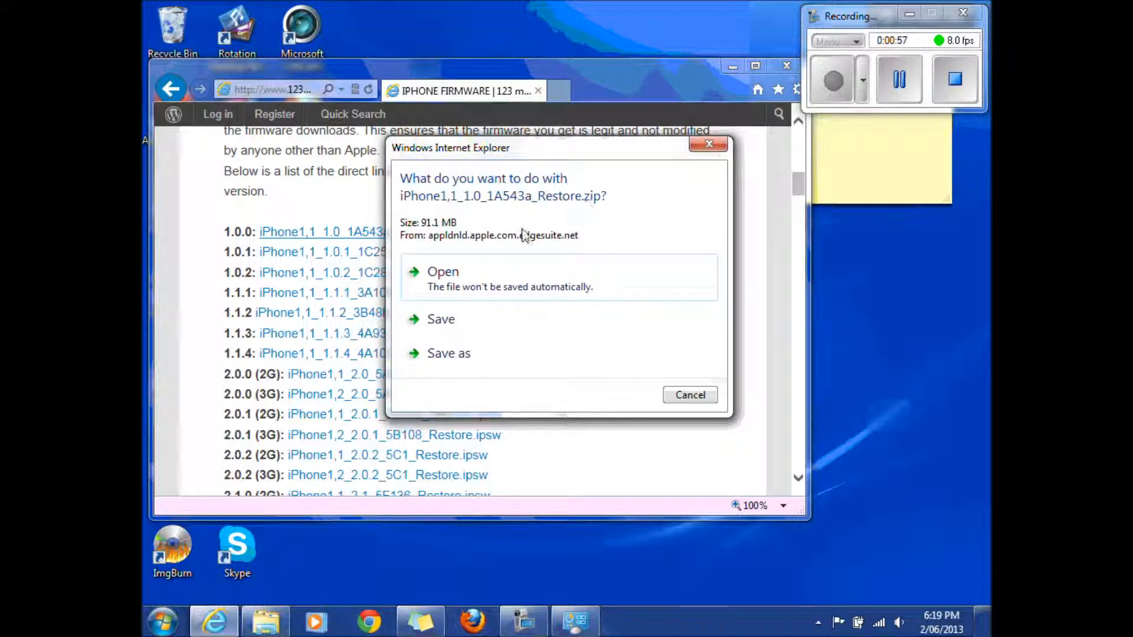
pyautogui.moveTo(525, 323)
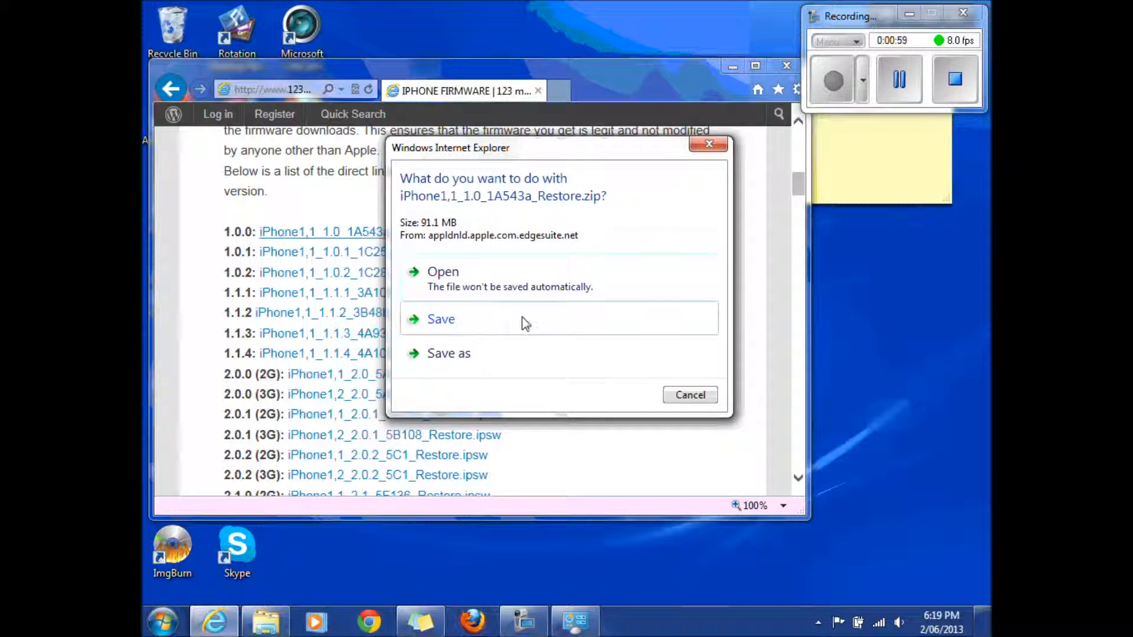
pyautogui.moveTo(699, 399)
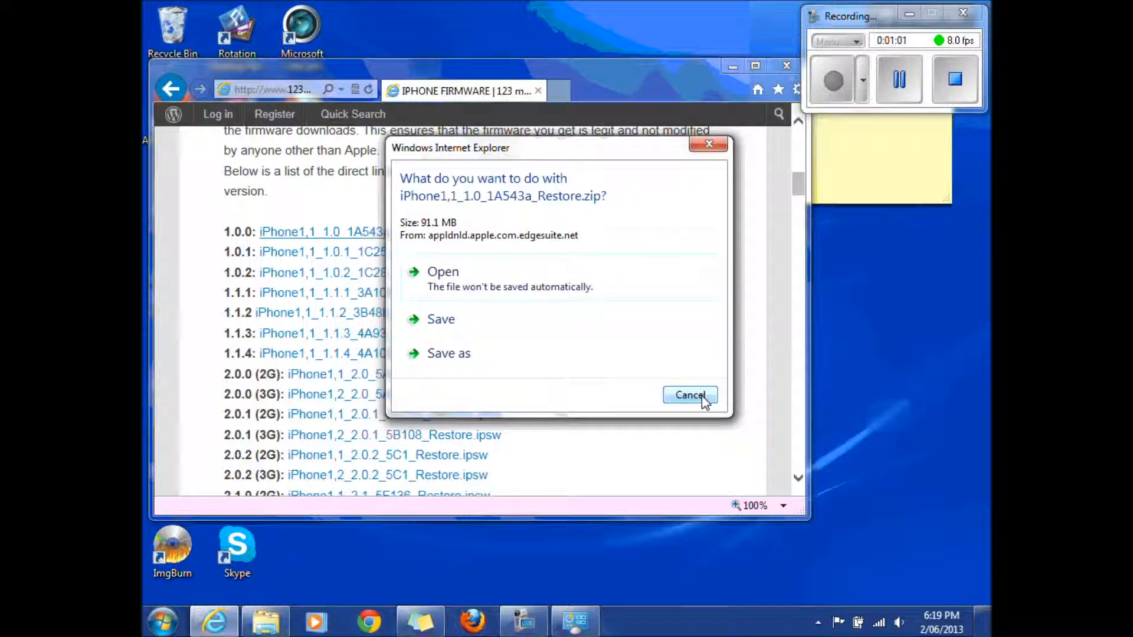
pyautogui.click(689, 395)
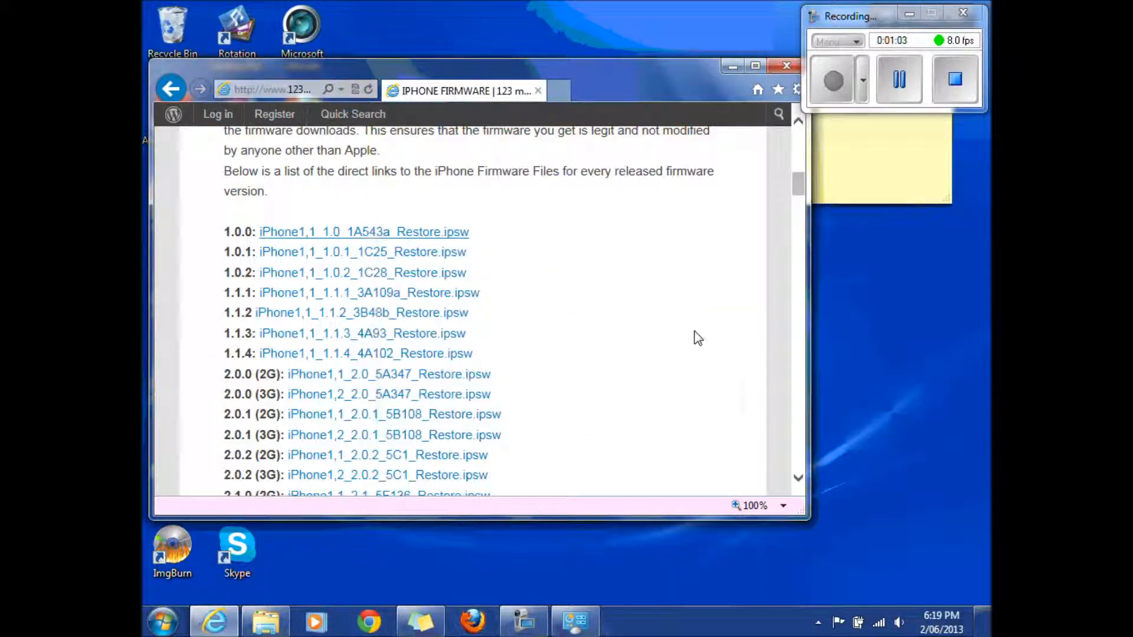
# - Switch from Internet Explorer to Chrome and navigate 123myit.com to IPHONE > IPHONE FIRMWARE
pyautogui.click(770, 66)
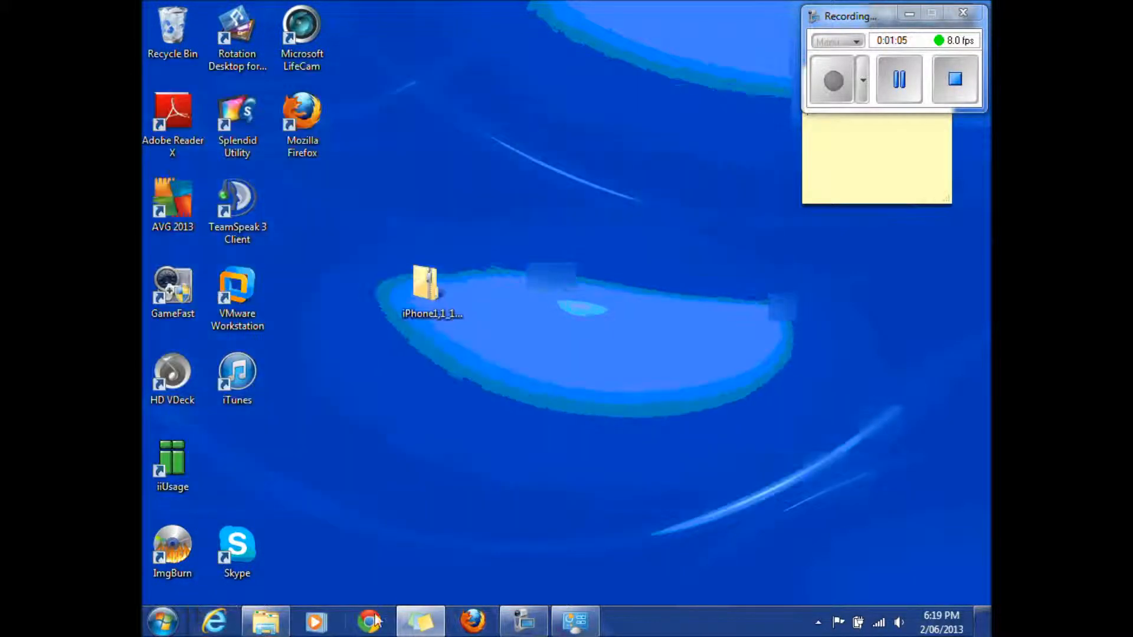
pyautogui.click(366, 618)
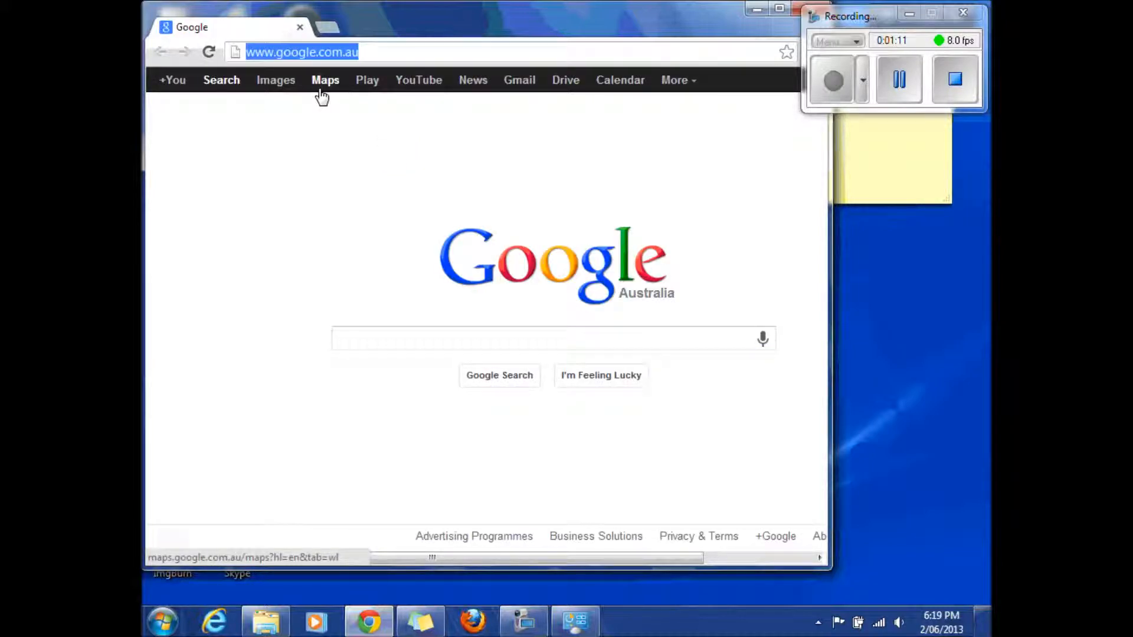
pyautogui.write('123myit.com')
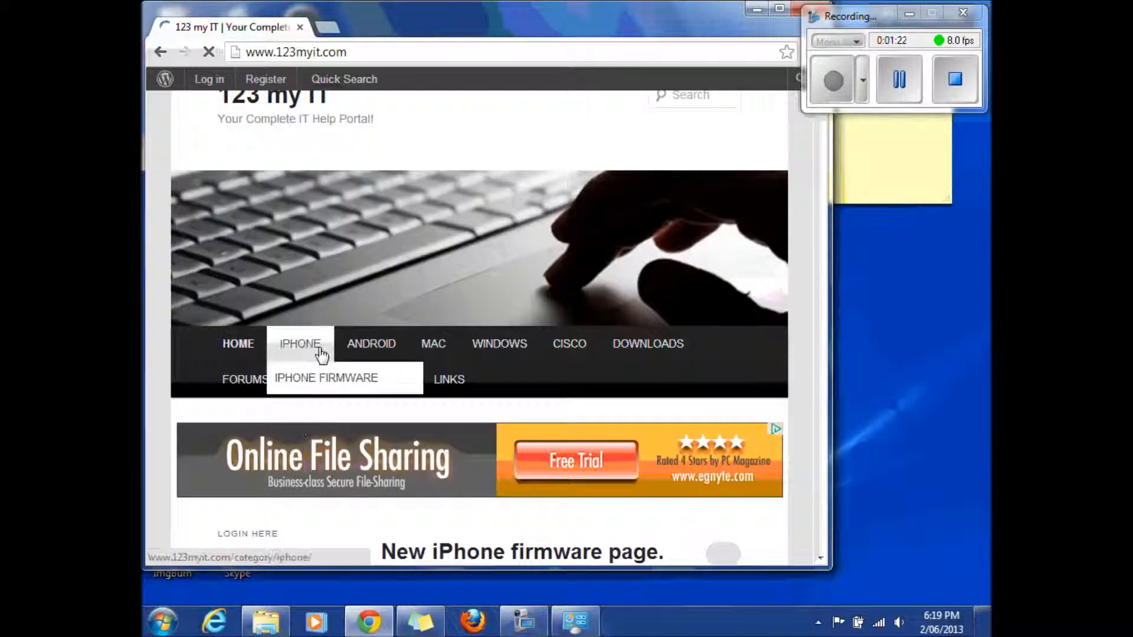
pyautogui.click(316, 379)
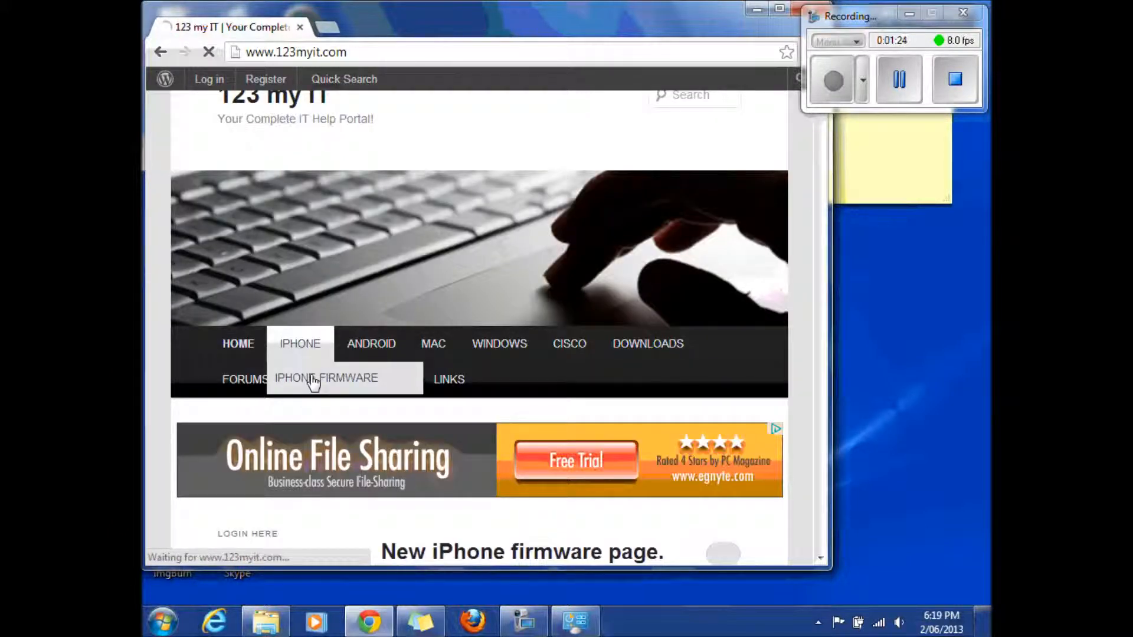
pyautogui.click(312, 379)
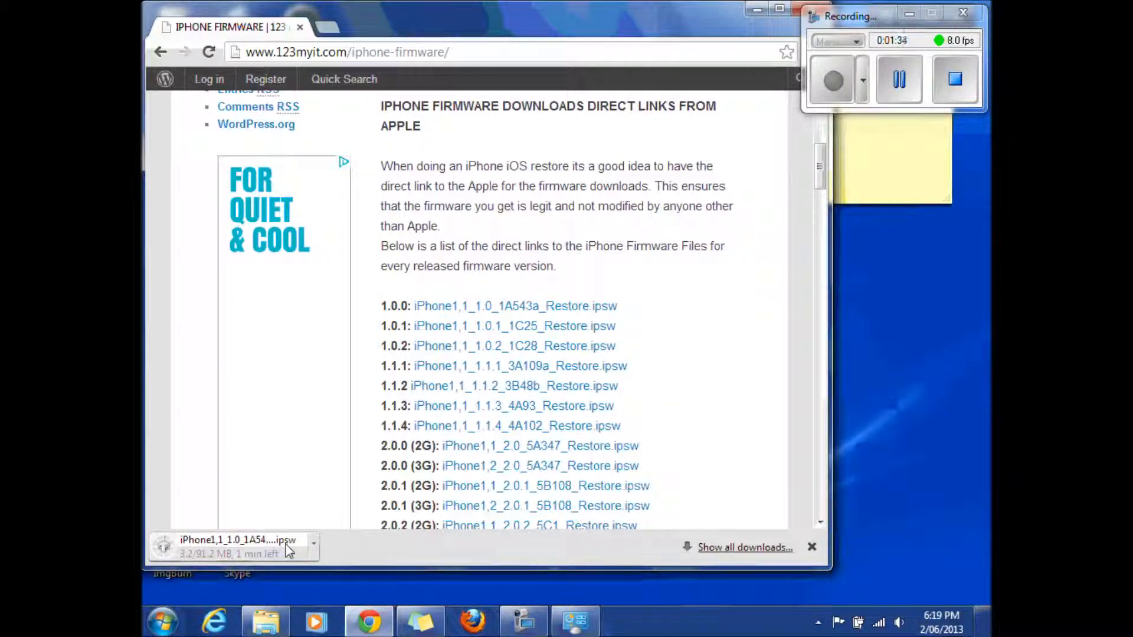
pyautogui.moveTo(283, 557)
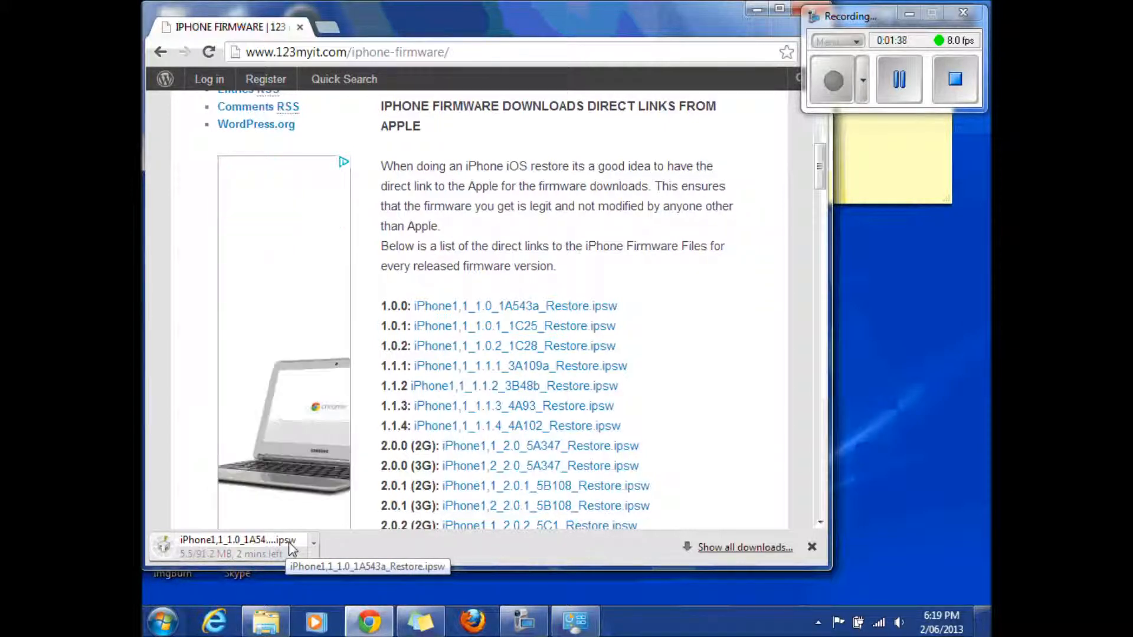
# - Start downloading the 1.0.0 .ipsw restore file and bring up its download-shelf options
pyautogui.click(312, 543)
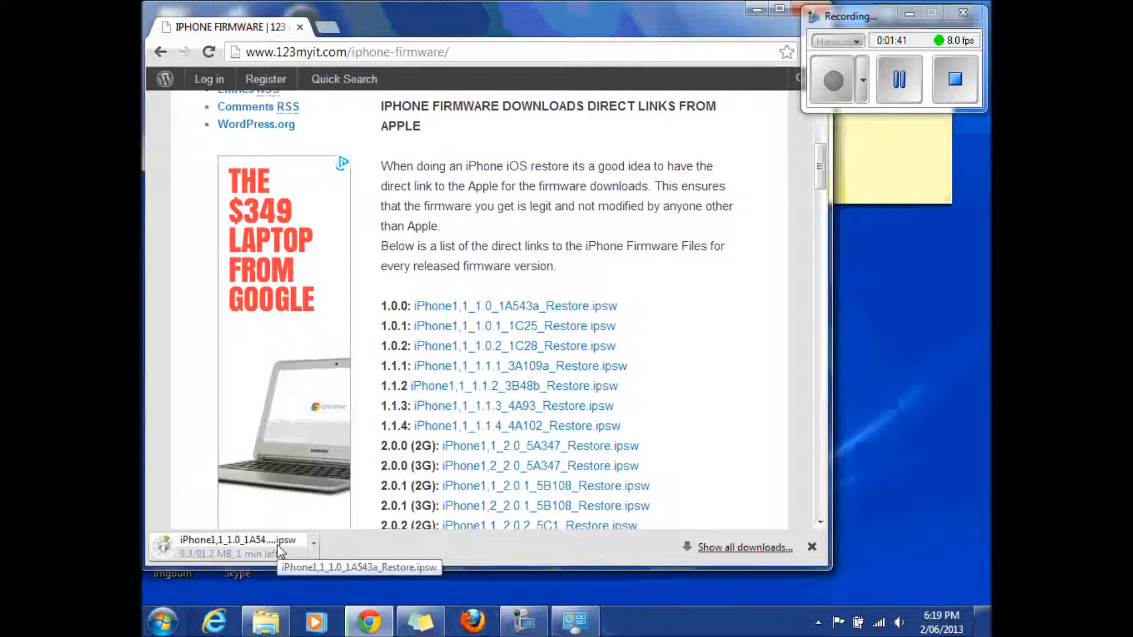
pyautogui.click(314, 541)
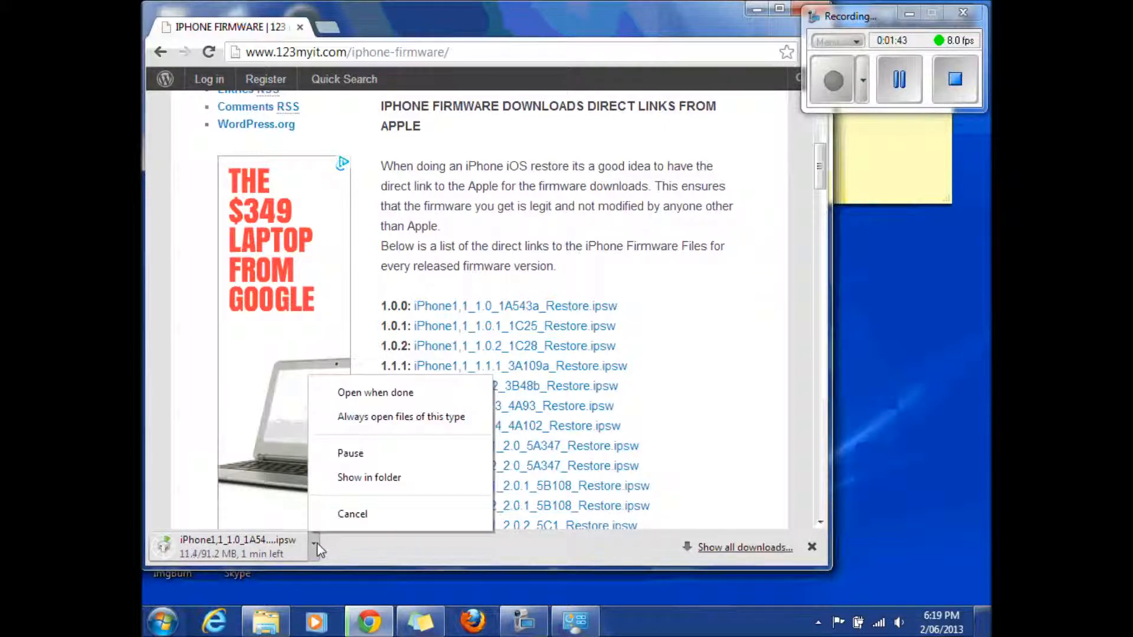
pyautogui.moveTo(400, 416)
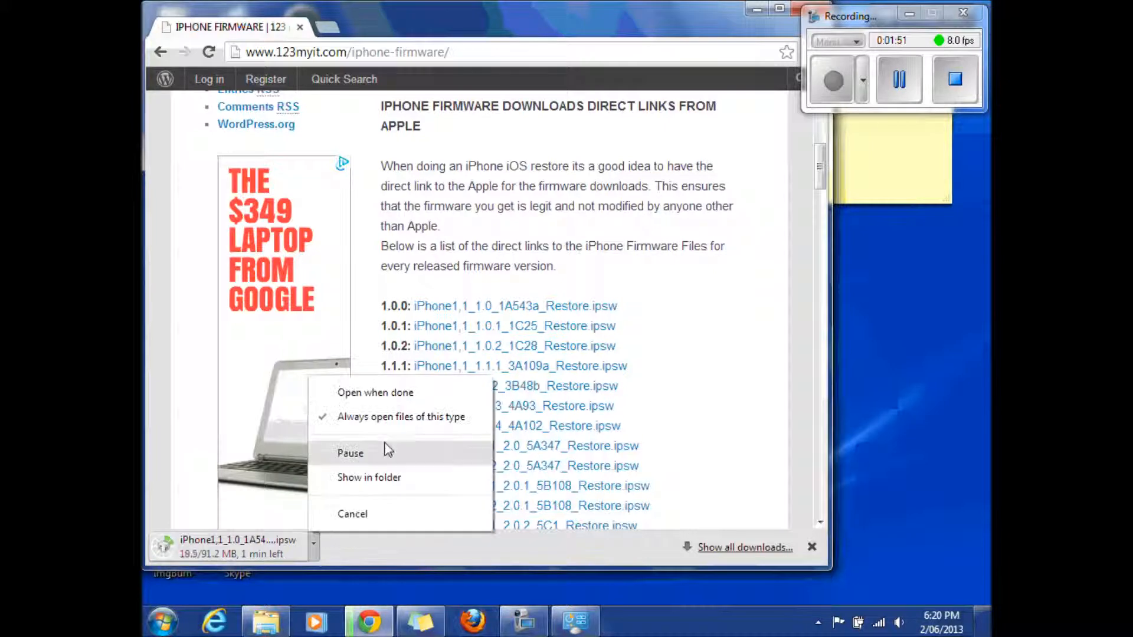
pyautogui.click(349, 453)
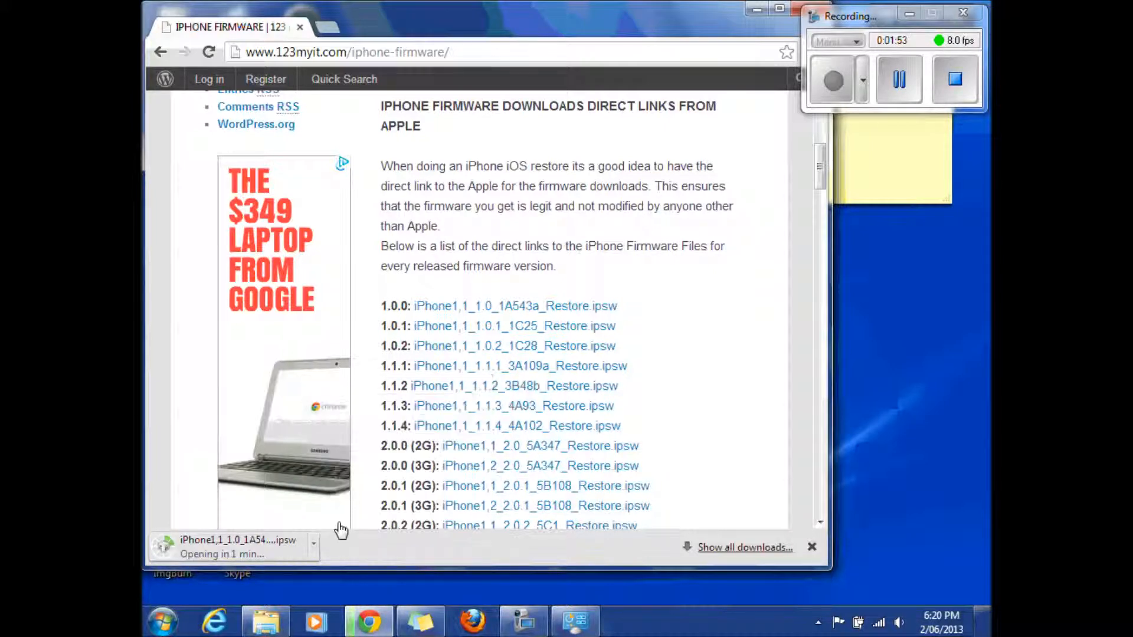
pyautogui.moveTo(332, 498)
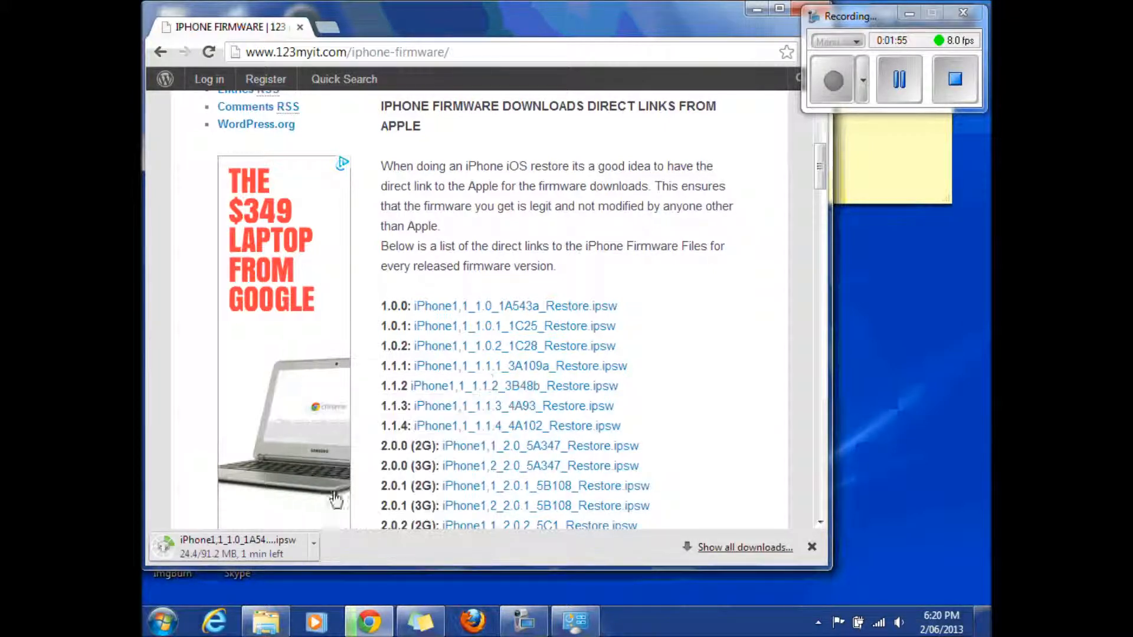
pyautogui.click(311, 543)
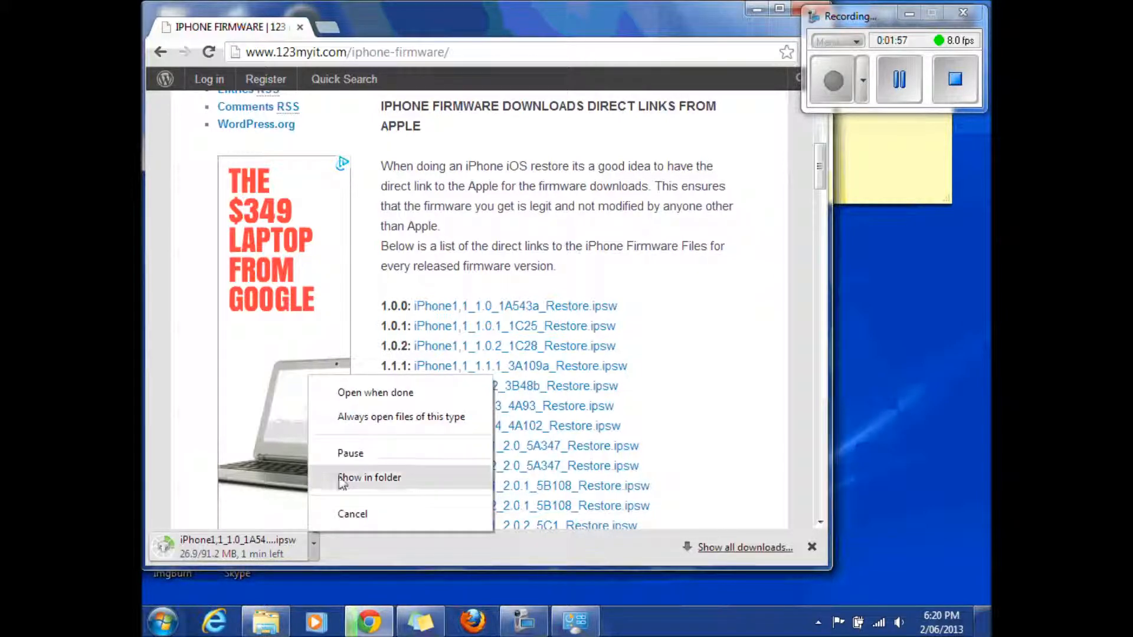
# - Show the partial iPhone1,1_1.0_1A543a_Restore.ipsw.crdownload in Downloads and reposition the Explorer window
pyautogui.click(368, 476)
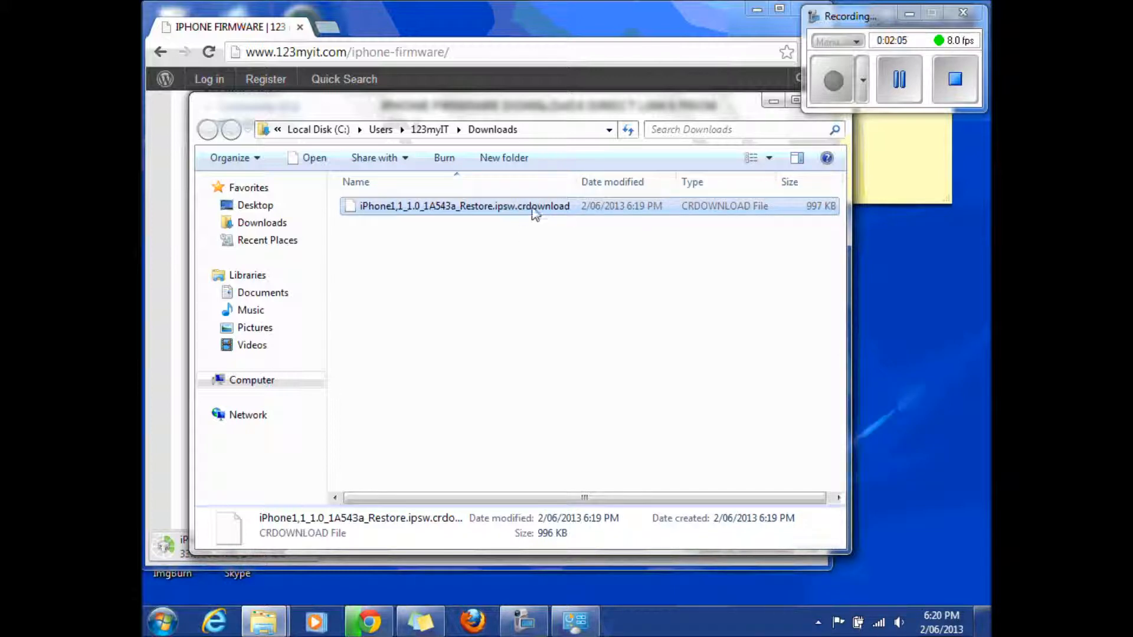
pyautogui.moveTo(488, 227)
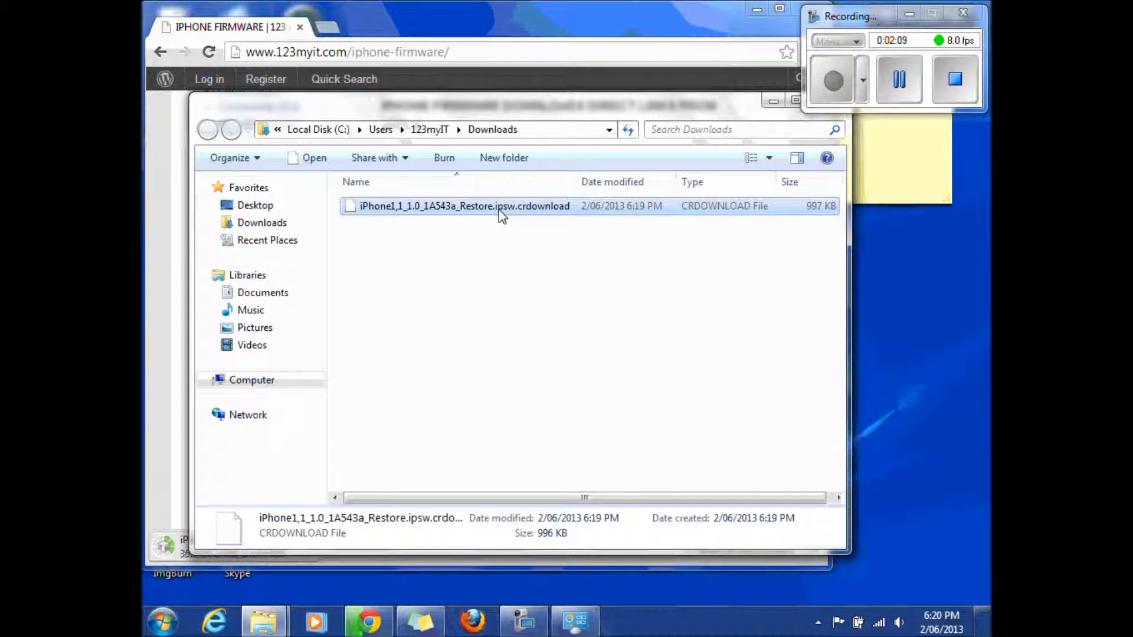
pyautogui.moveTo(510, 216)
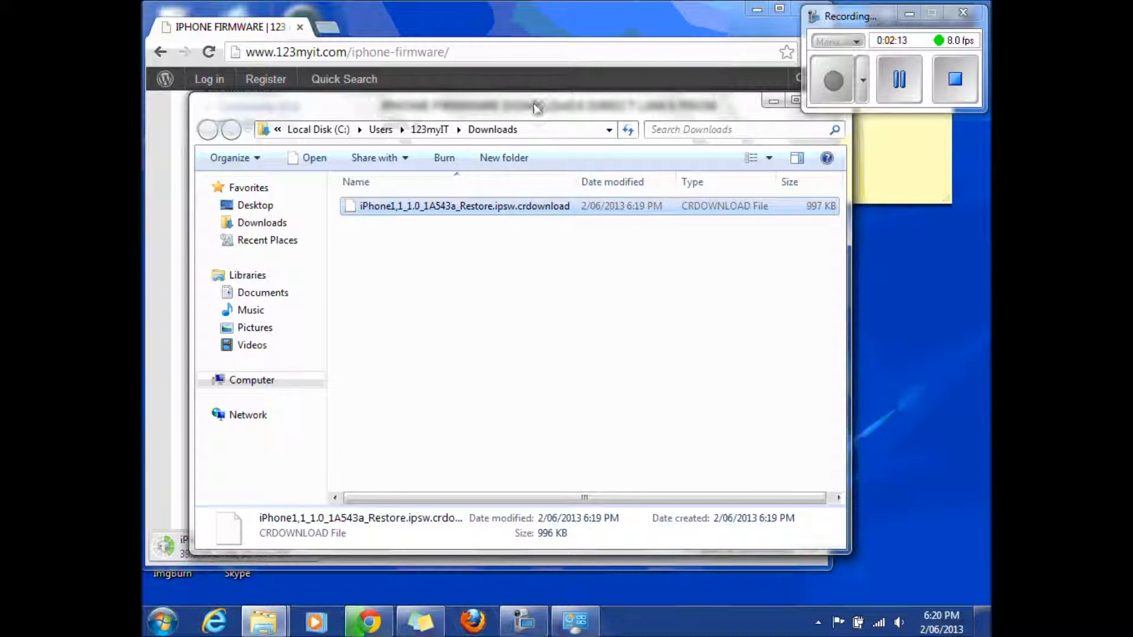
pyautogui.moveTo(534, 108); pyautogui.dragTo(514, 137)
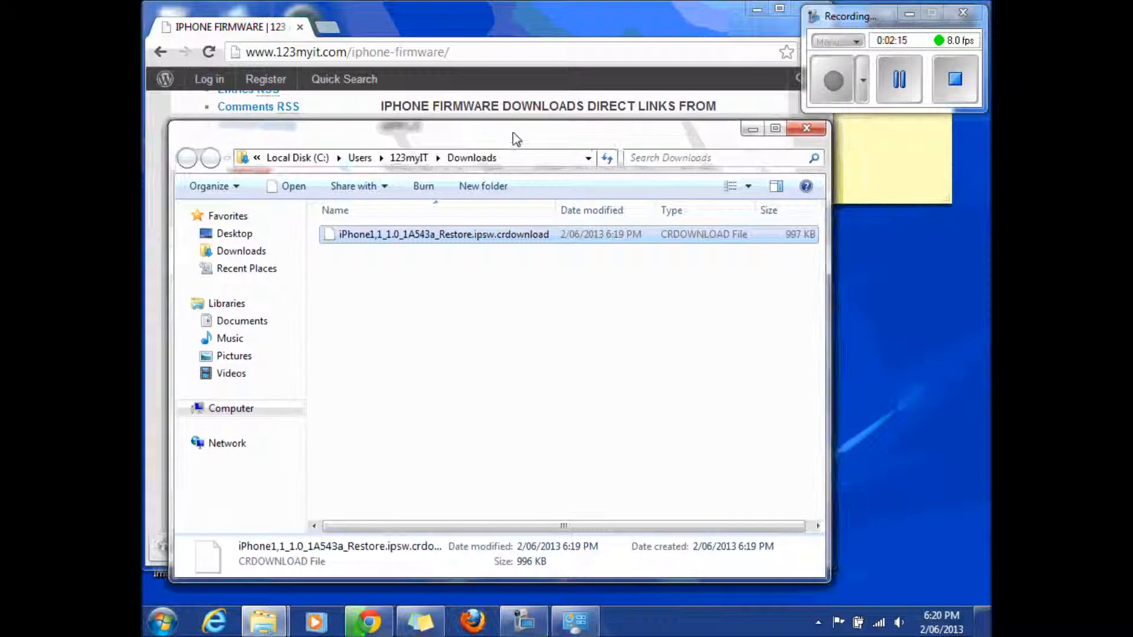